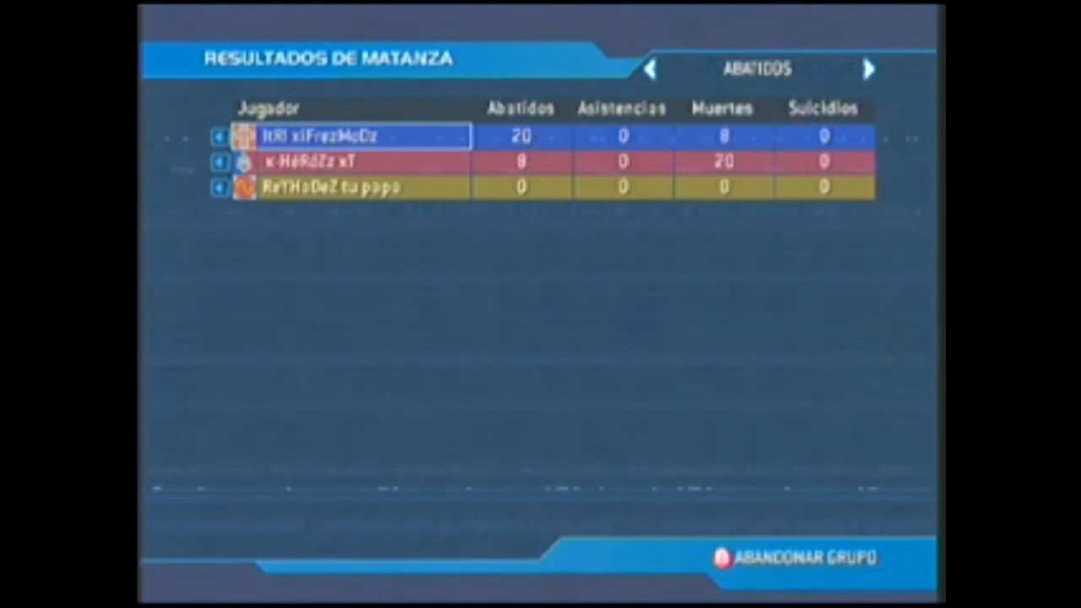
Cycle the Slayer results from Medallas through Estadísticas de aciertos to Estadísticas de jugador.
{"action": "left_click", "coordinate": [869, 69]}
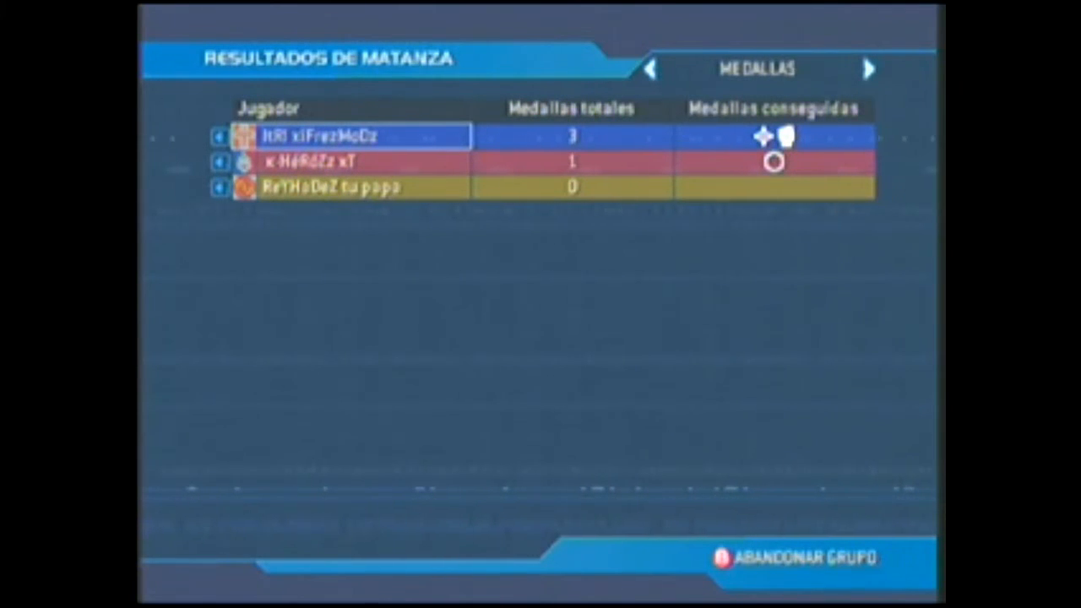
{"action": "left_click", "coordinate": [869, 69]}
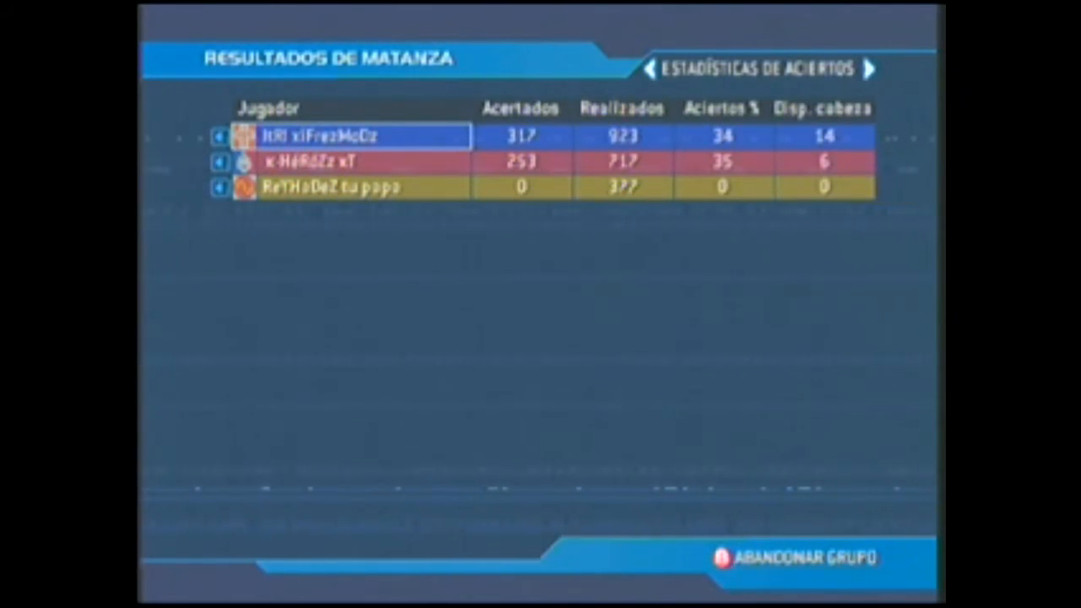
{"action": "left_click", "coordinate": [869, 68]}
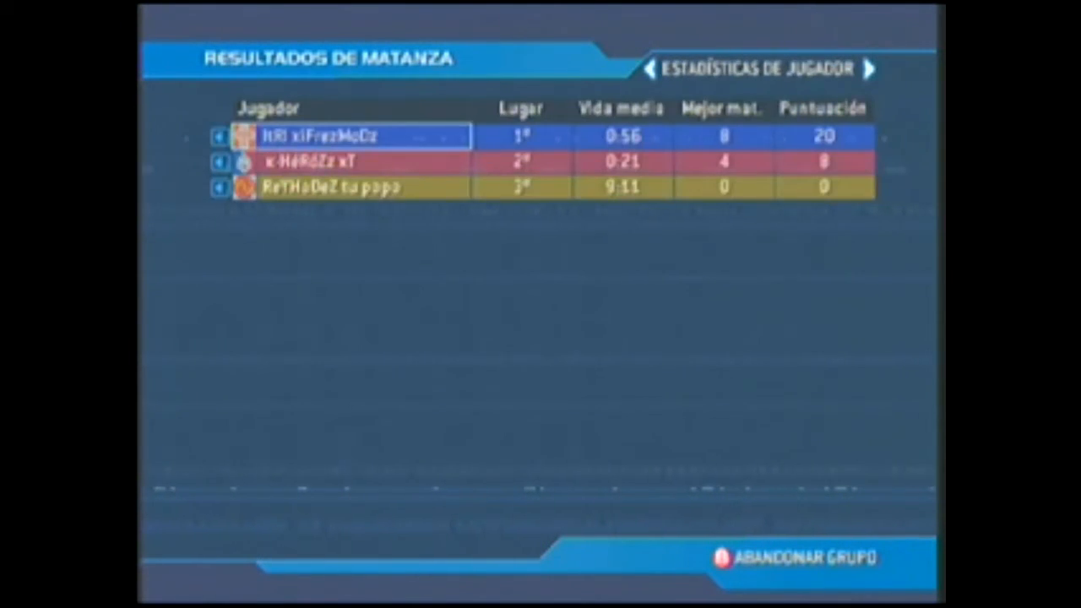